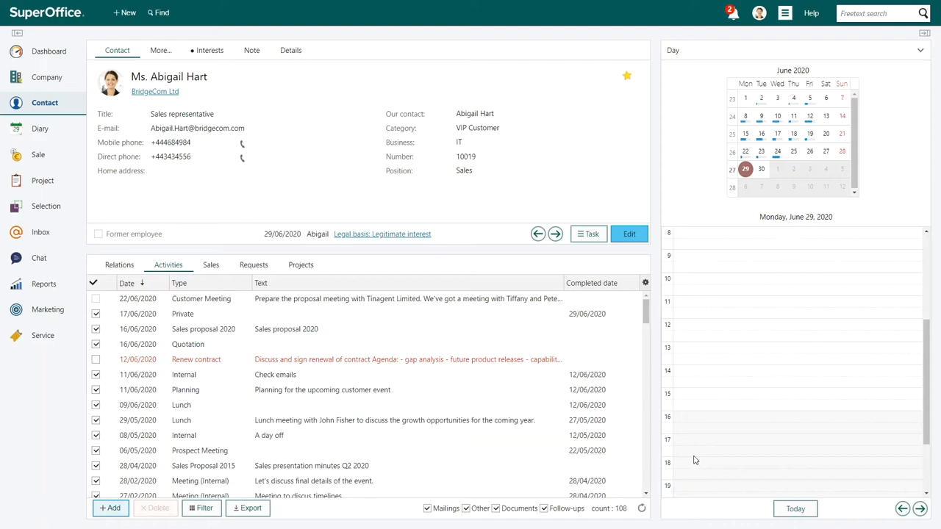
mouse_move(776, 50)
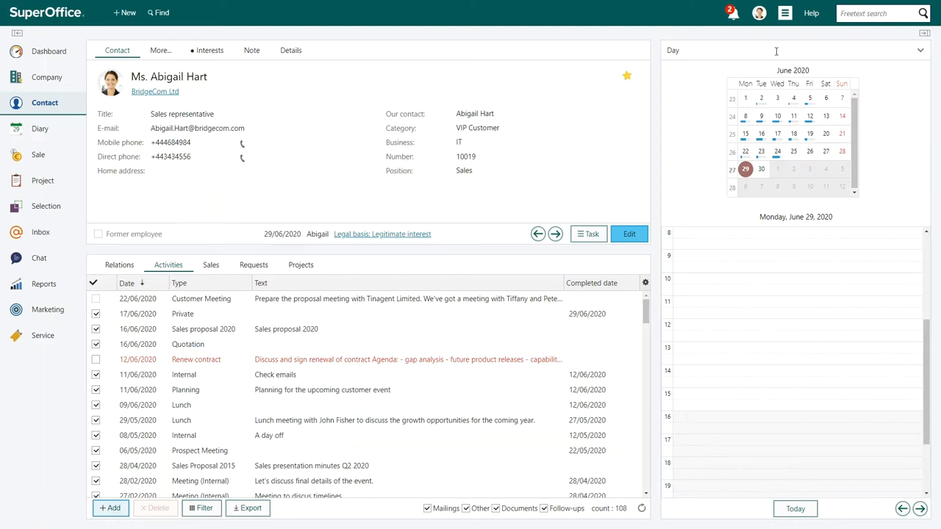
Bring up the main menu from the top bar.
click(785, 12)
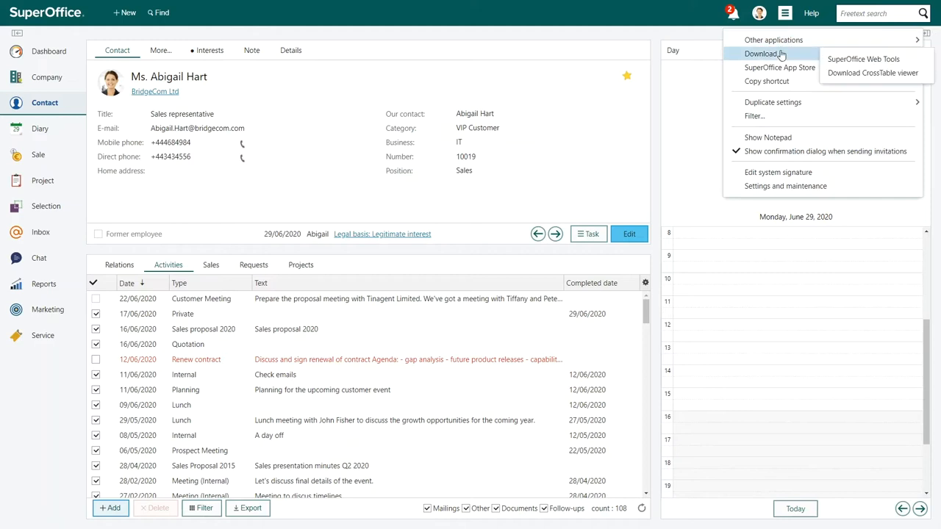
mouse_move(785, 186)
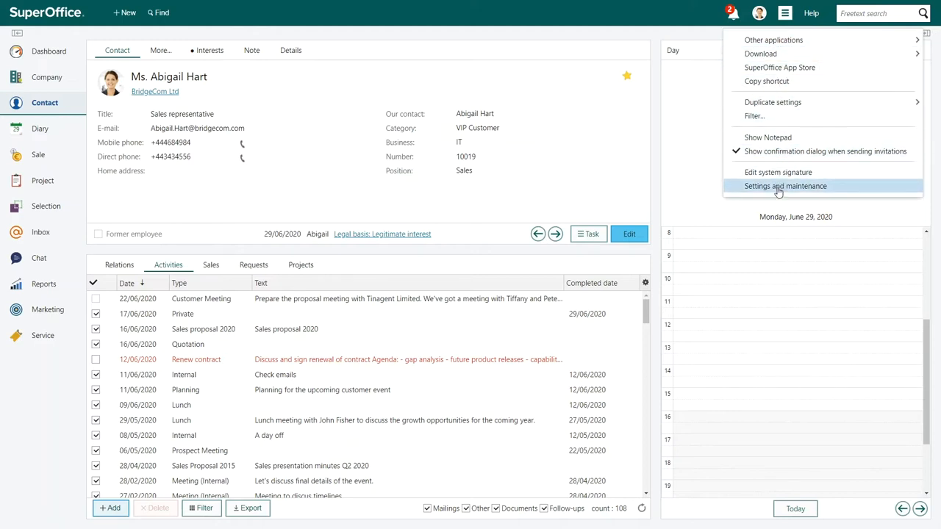
In Settings and maintenance, find and enter the Privacy - Source list by searching 'Privacy'.
click(786, 185)
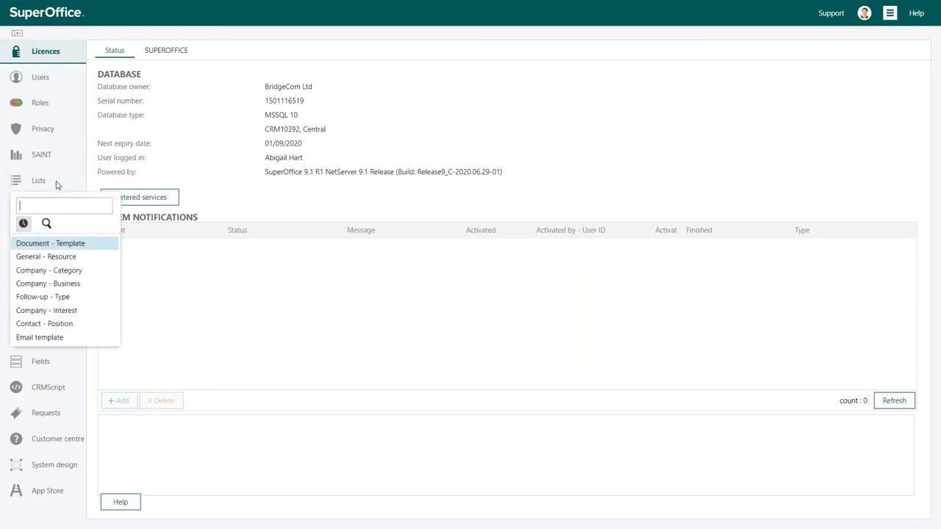
text(Privacy)
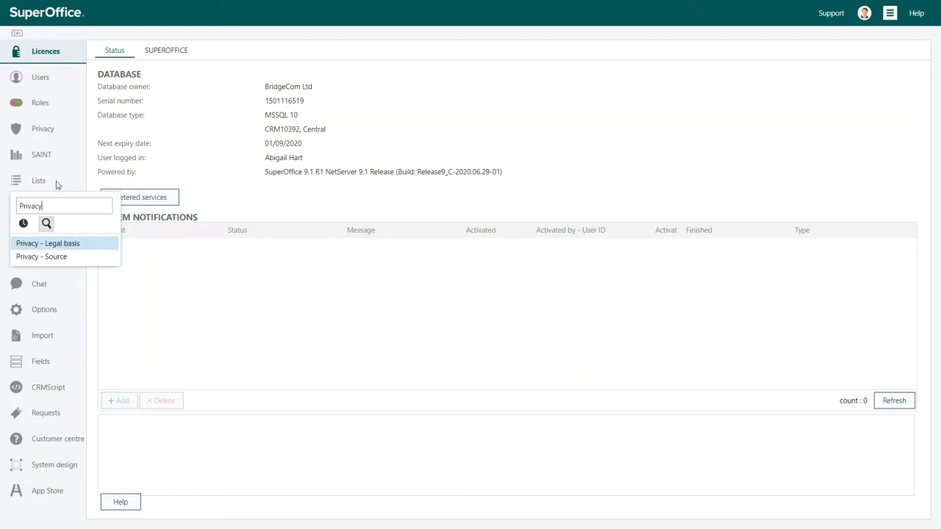
mouse_move(50, 255)
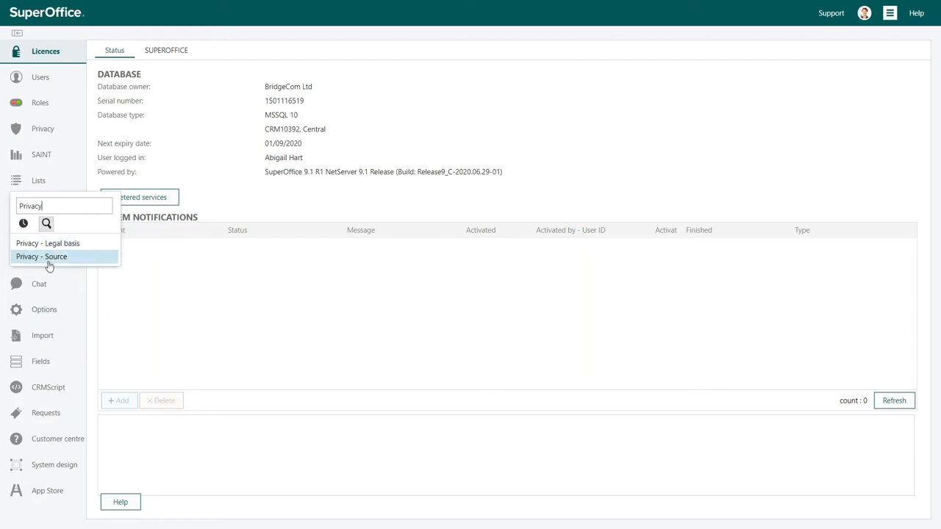
click(41, 256)
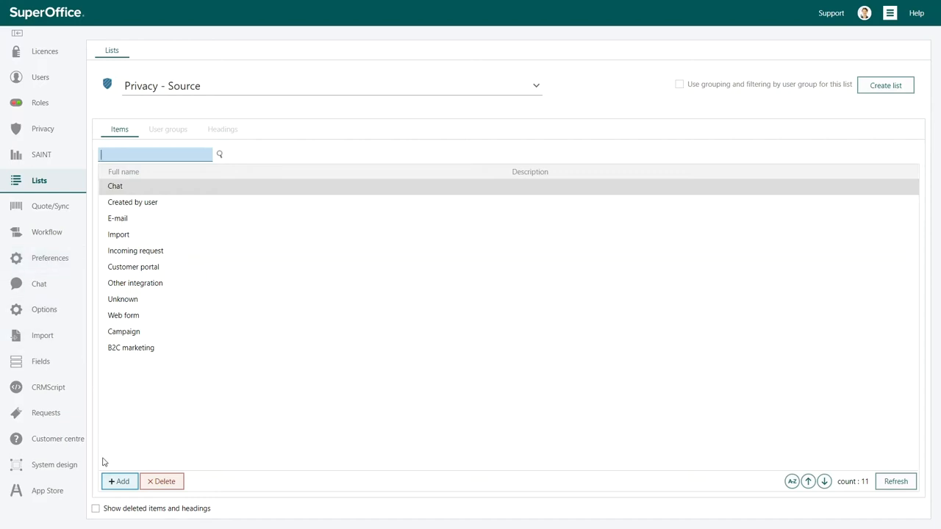
Add a new source item with name 'Event' and key 'EVENT'.
click(118, 483)
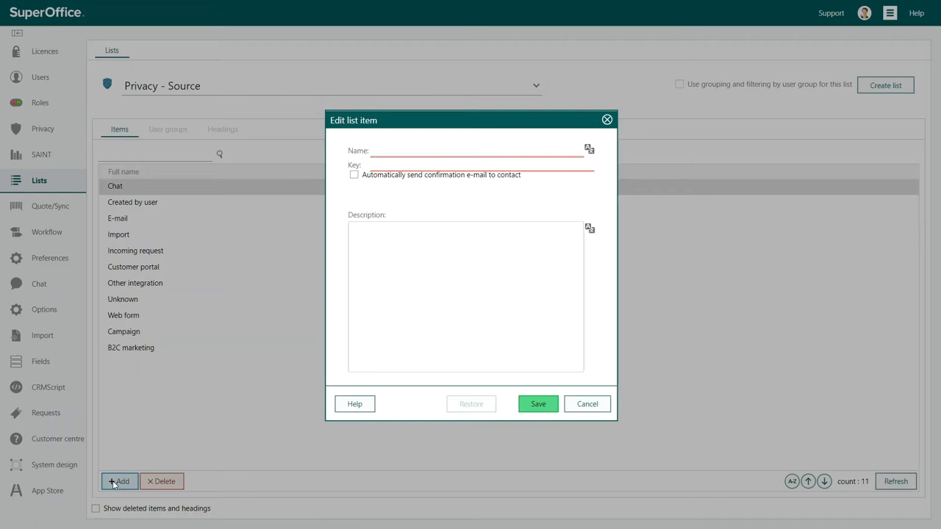
click(467, 150)
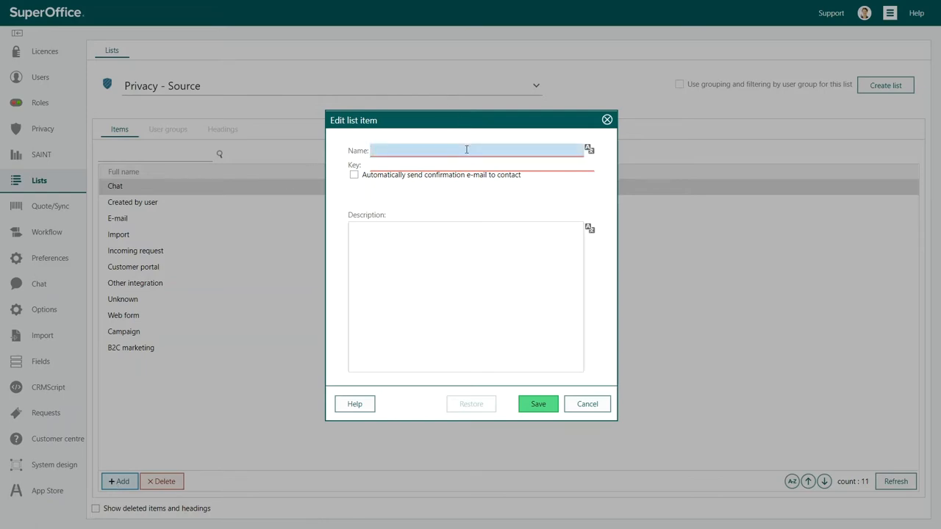
text(Event)
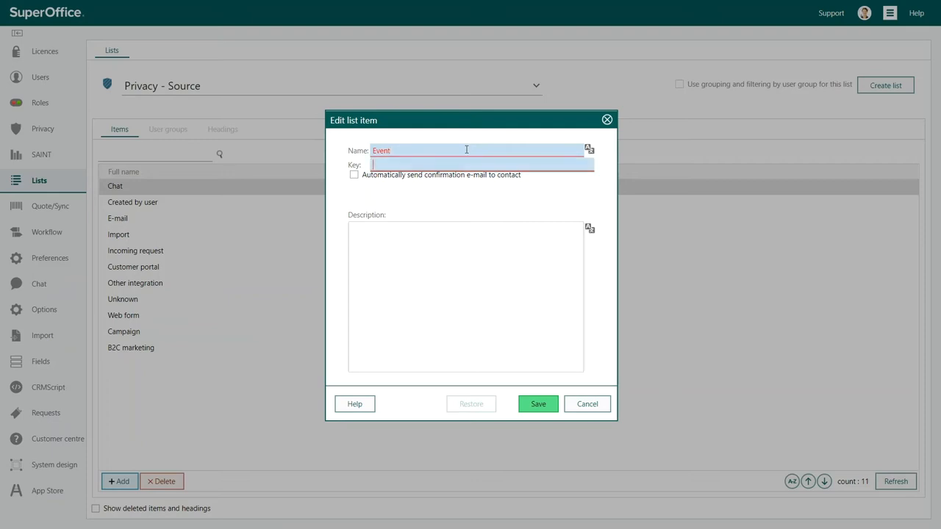
text(EVENT)
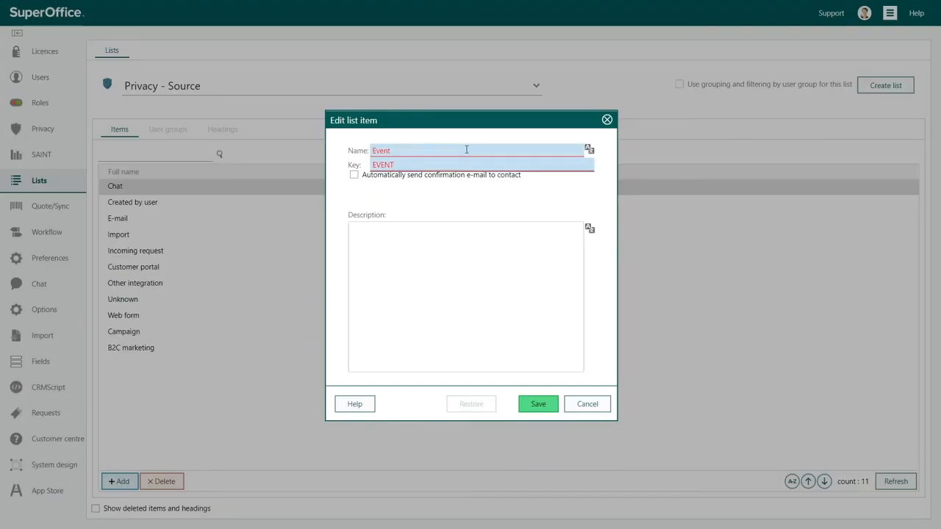
Enable automatic confirmation e-mail using the Privacy confirmation email template, reviewing the template briefly.
click(352, 175)
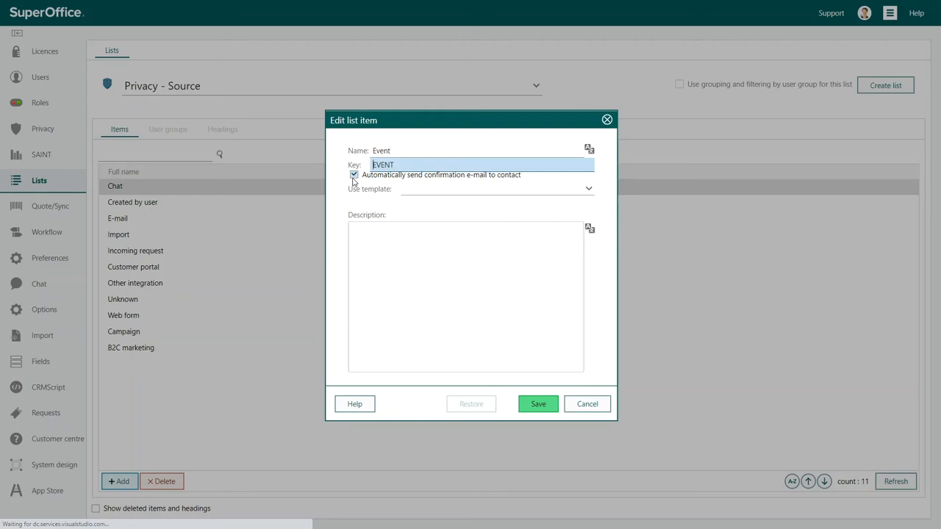
click(588, 188)
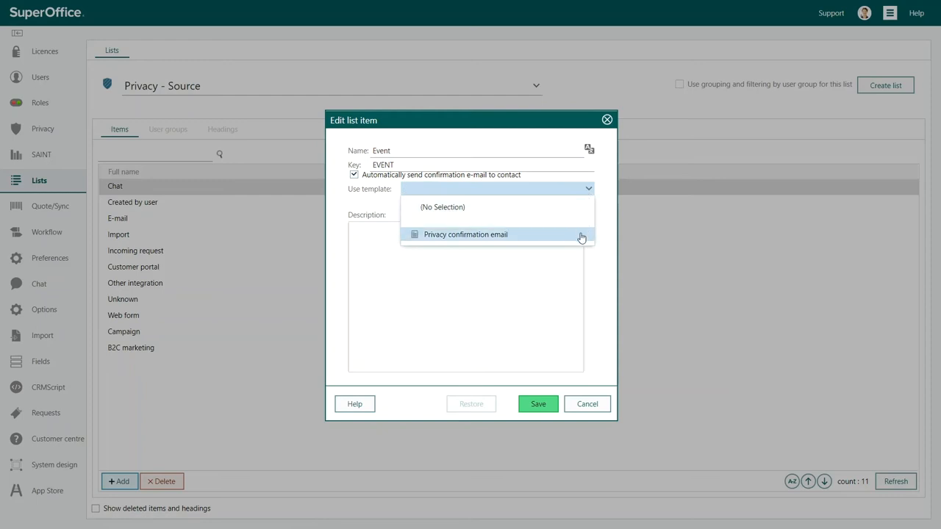
click(465, 235)
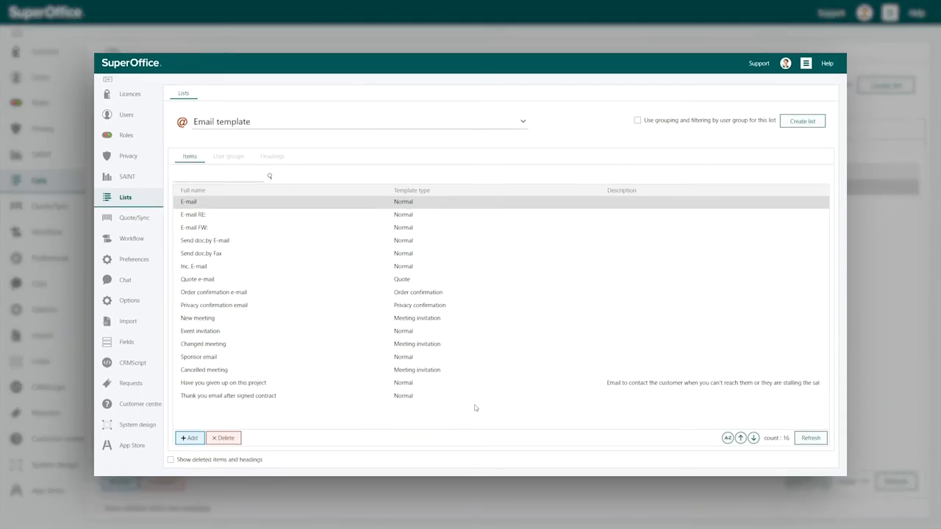
double_click(215, 304)
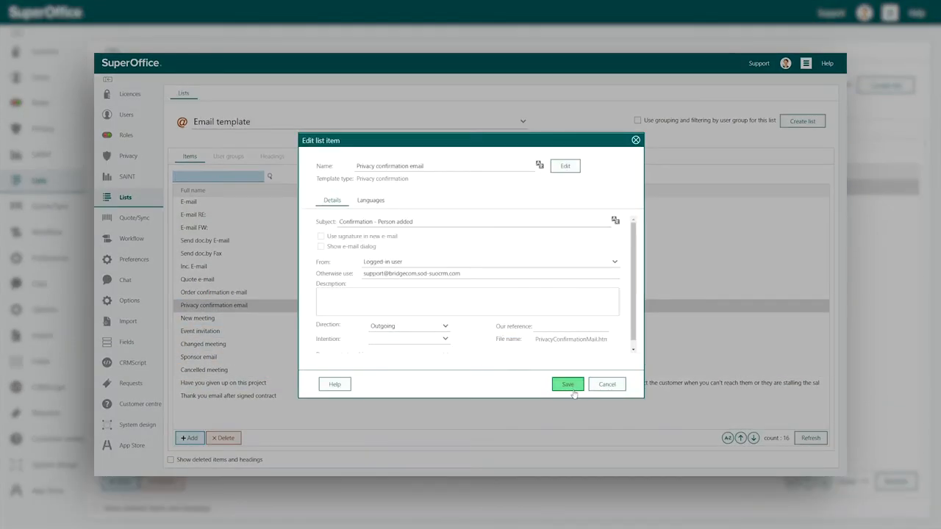
click(568, 384)
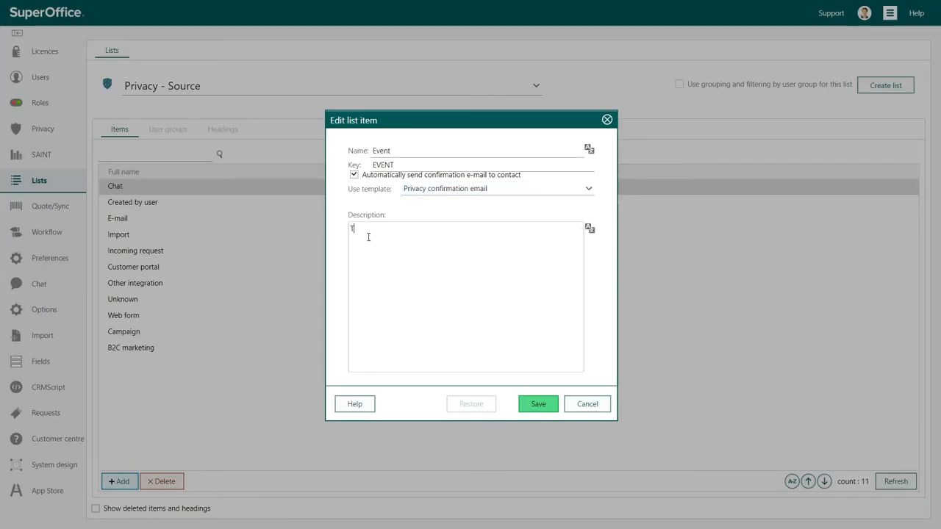
Describe the item as 'This source should be used when personal data is collected at a corporate event.' and save it.
text(This source should)
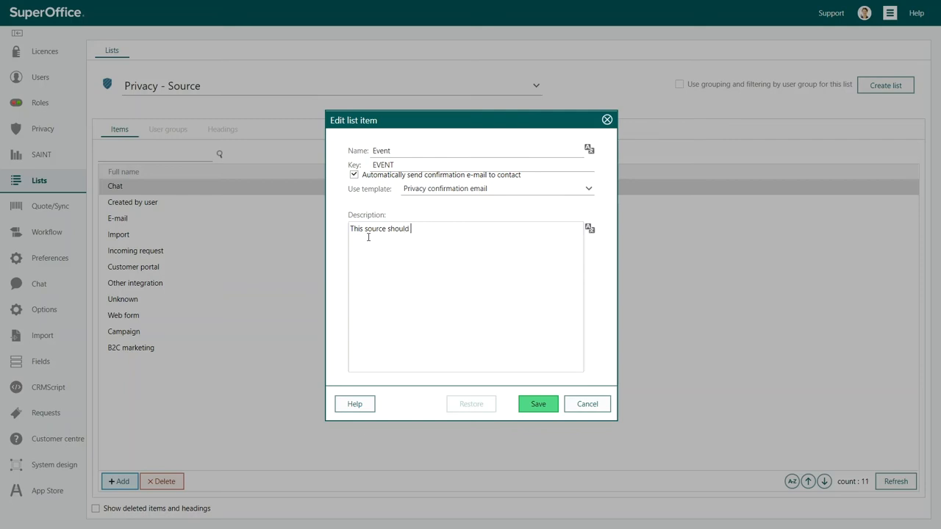
text(be used when persona)
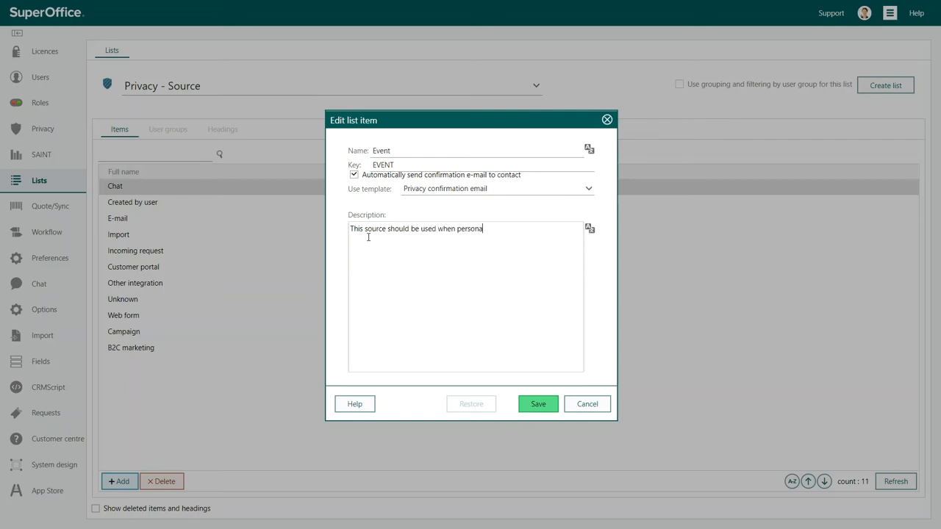
text(l data is collected)
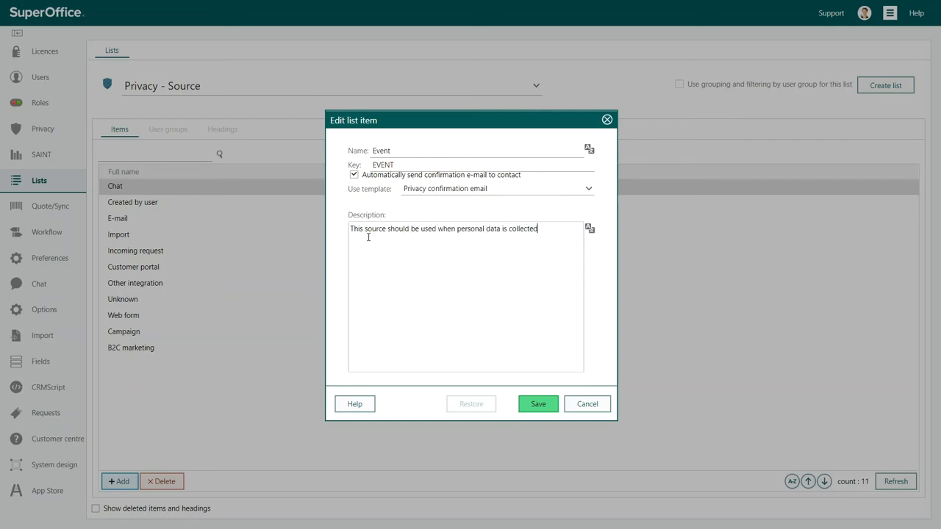
text(at a corporate e)
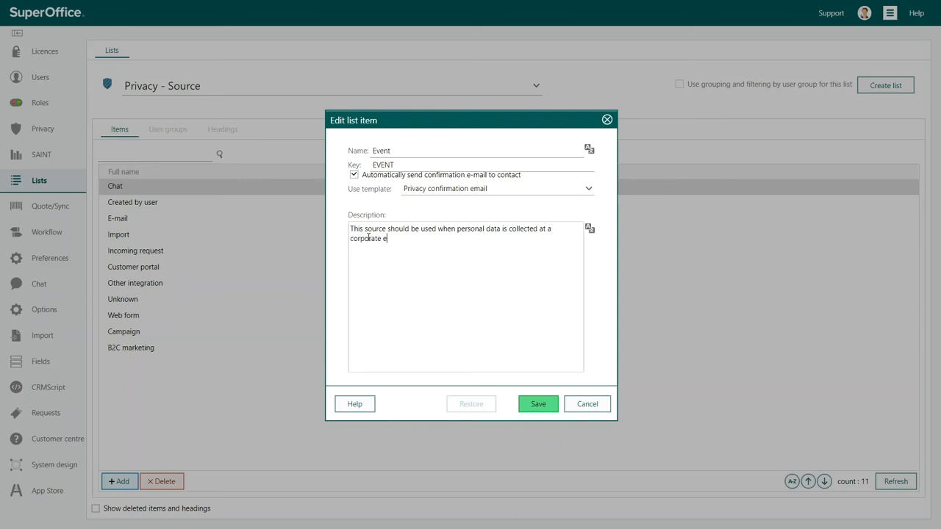
text(vent.)
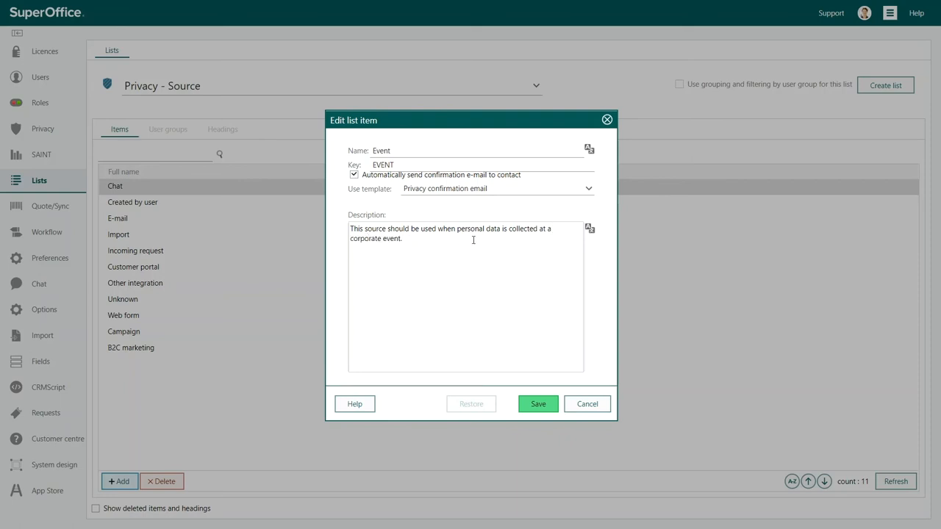
click(589, 229)
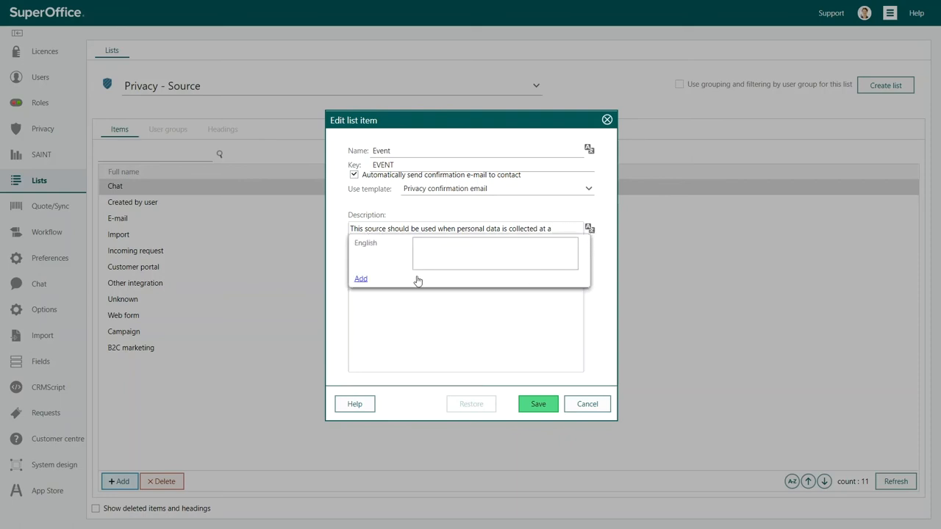
click(361, 280)
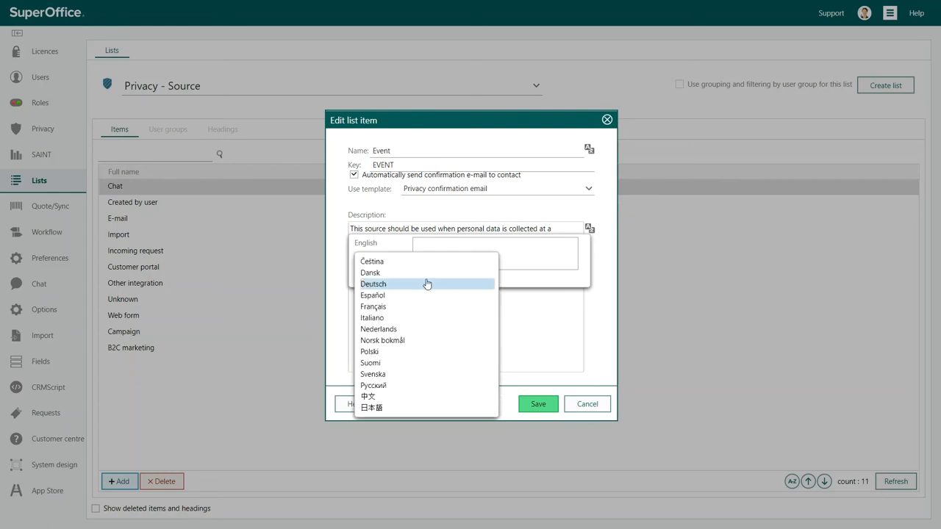
mouse_move(447, 375)
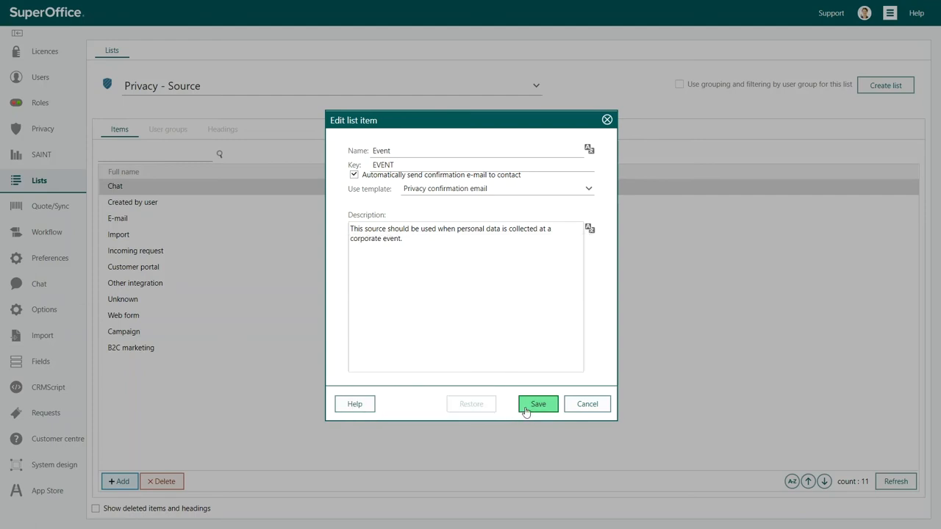
click(538, 403)
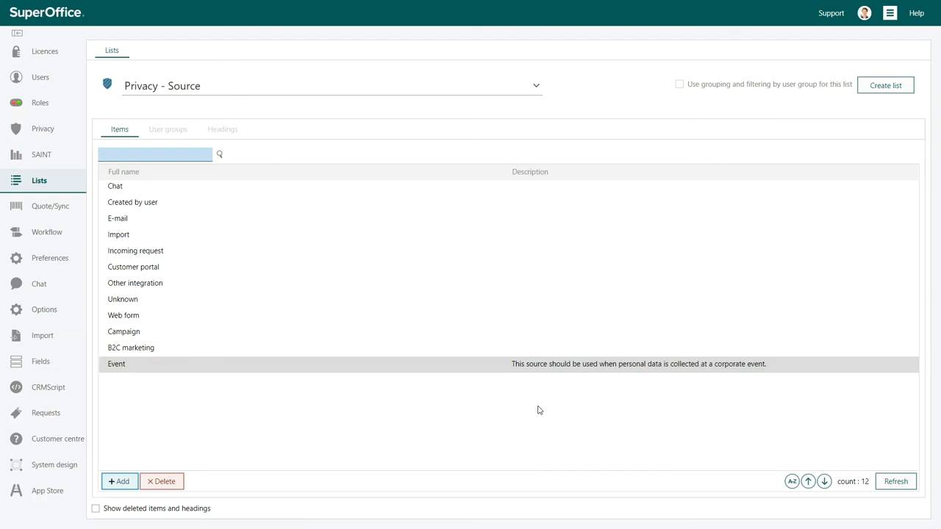
Switch the list being edited to Privacy - Legal basis.
click(133, 203)
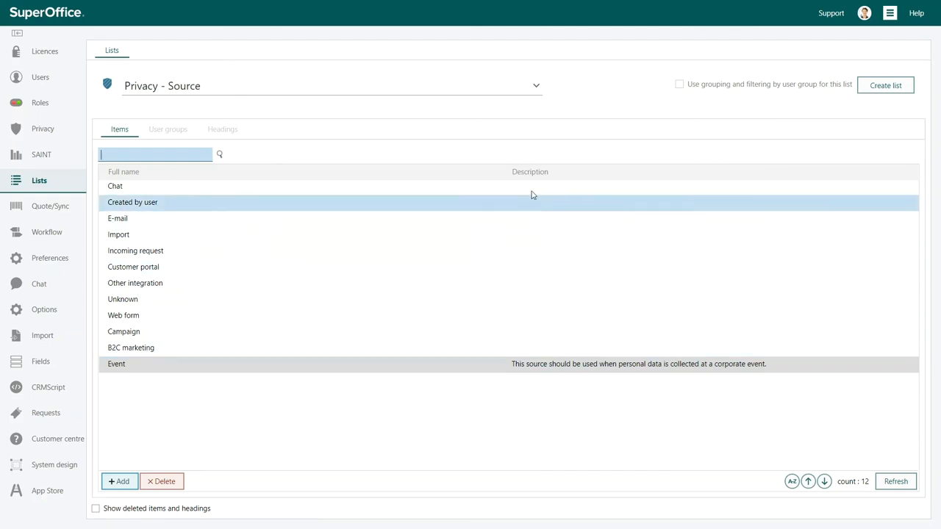
click(535, 85)
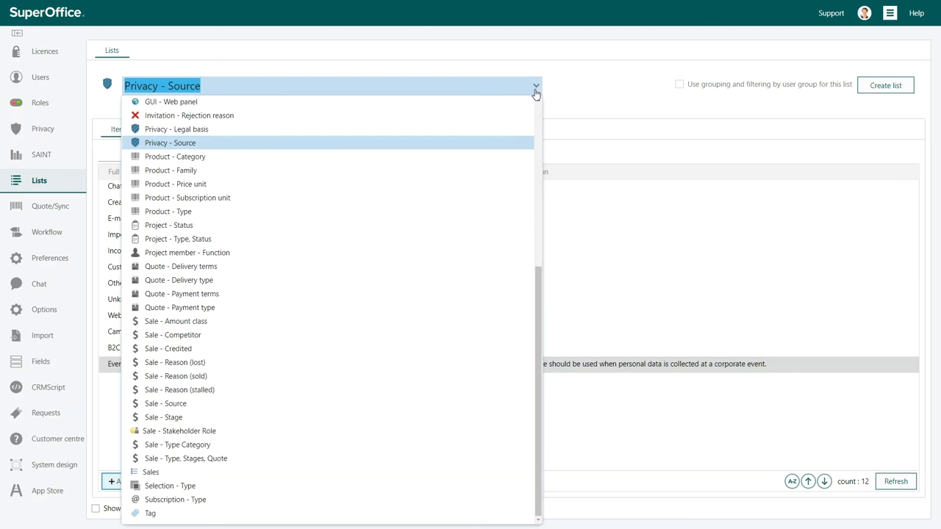
click(176, 129)
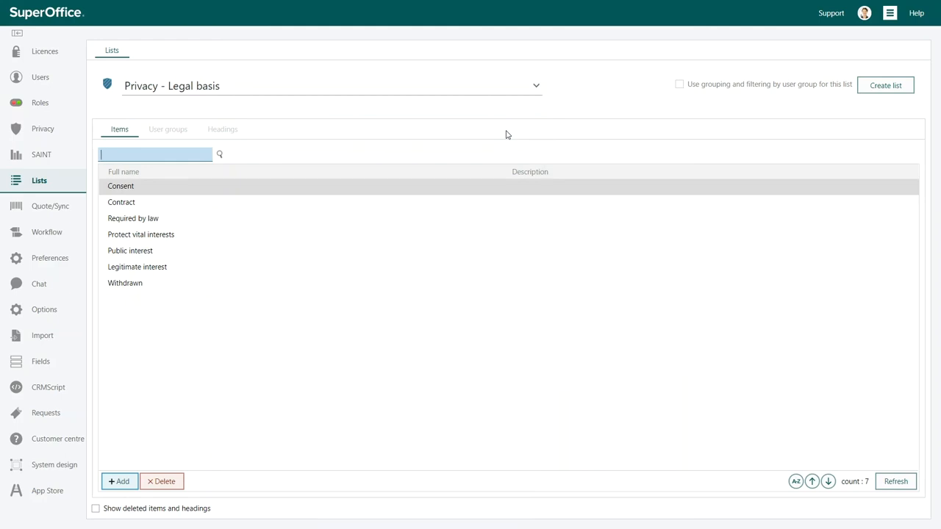
mouse_move(121, 467)
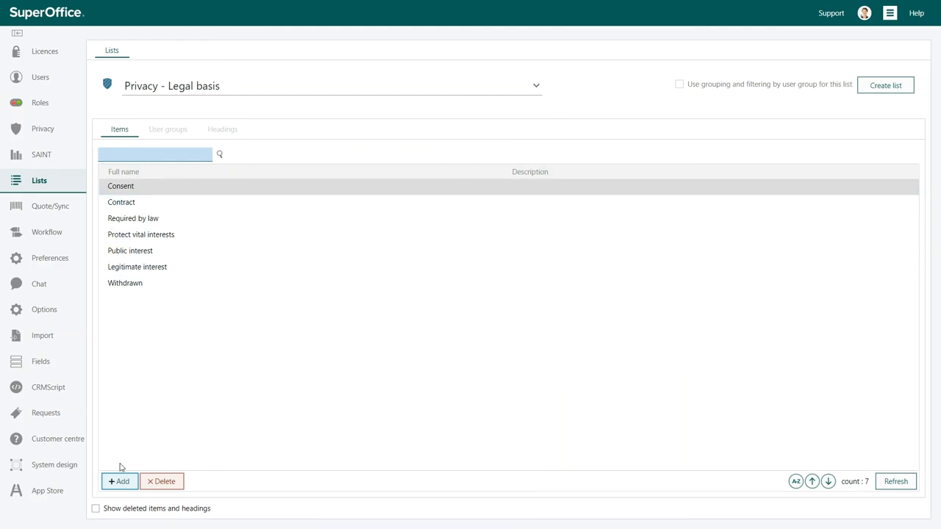
Add a new legal basis item named 'Withdrawn' and begin its key 'Withdra'.
click(118, 481)
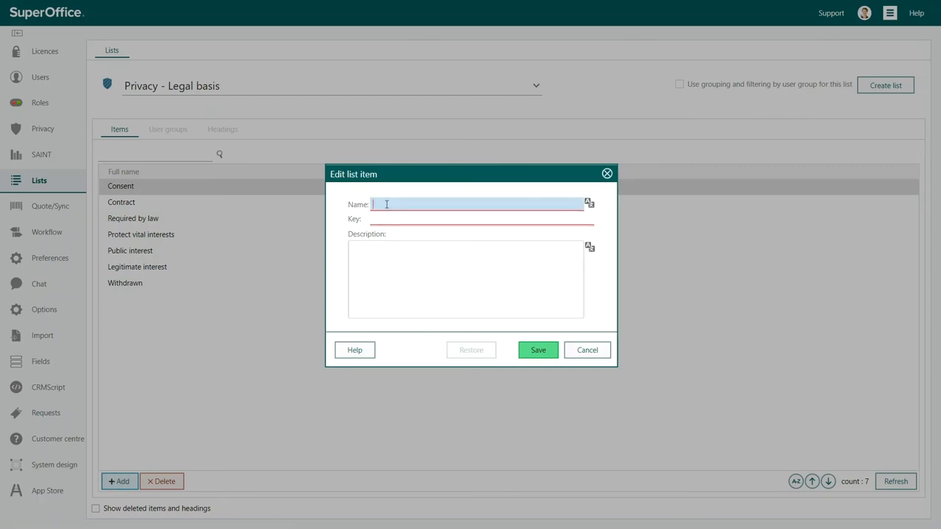
text(Withdrawn)
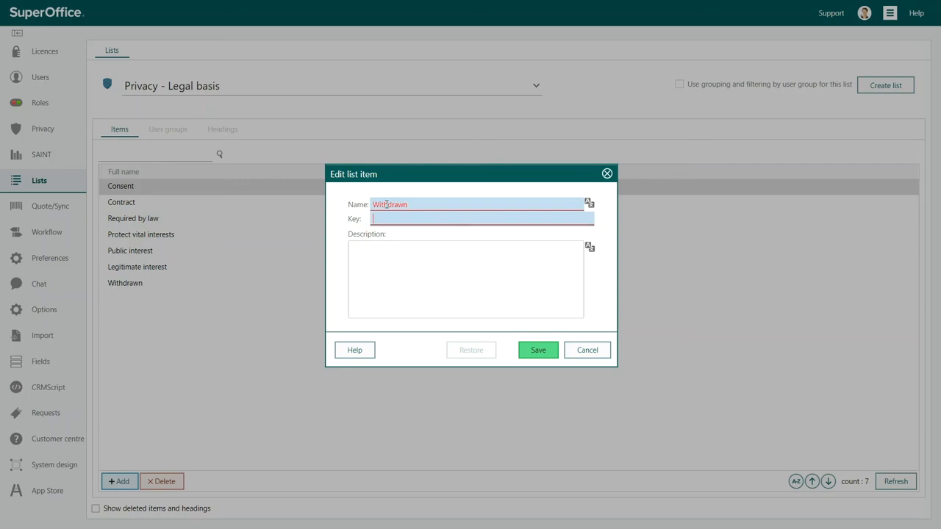
text(Withdra)
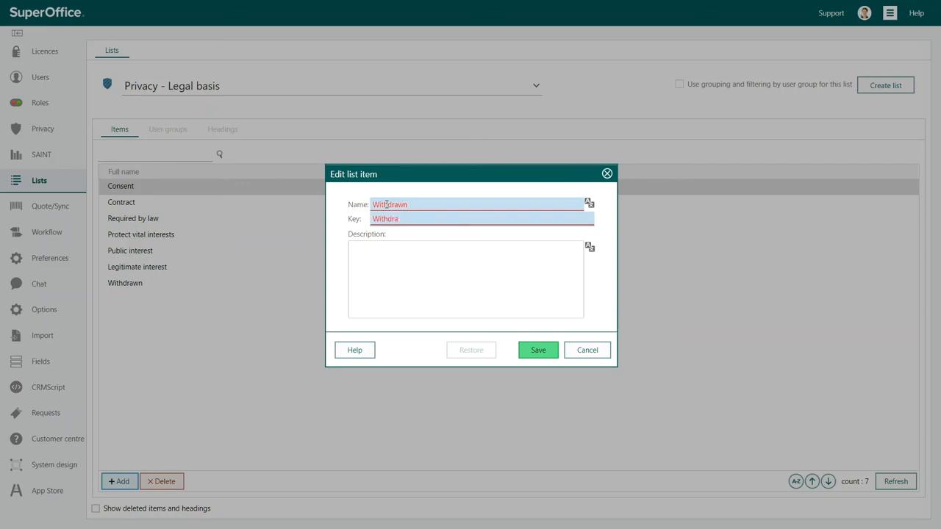